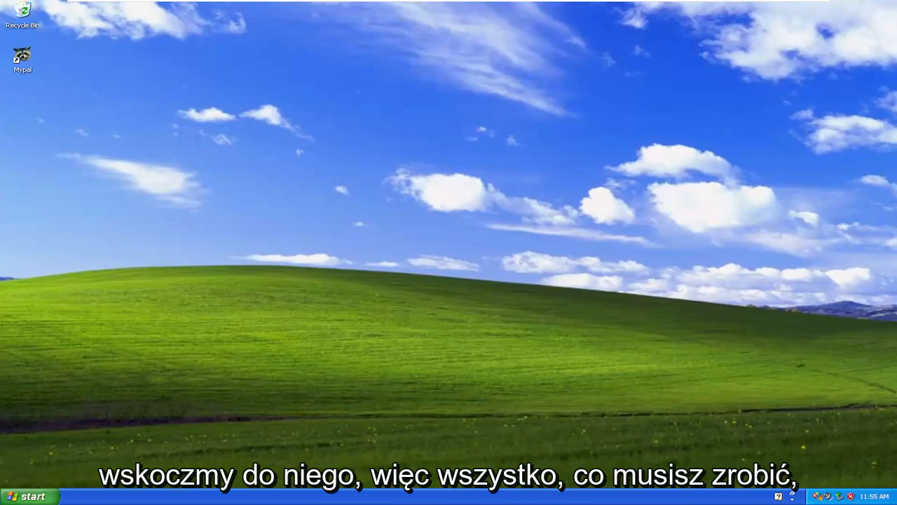
# Bring up the Start menu to reach the System Tools program list.
pyautogui.click(30, 495)
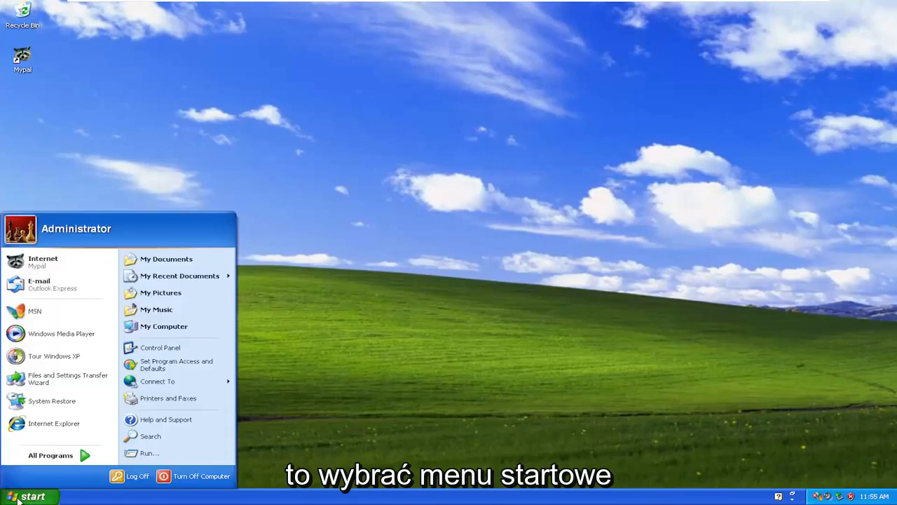
pyautogui.moveTo(50, 455)
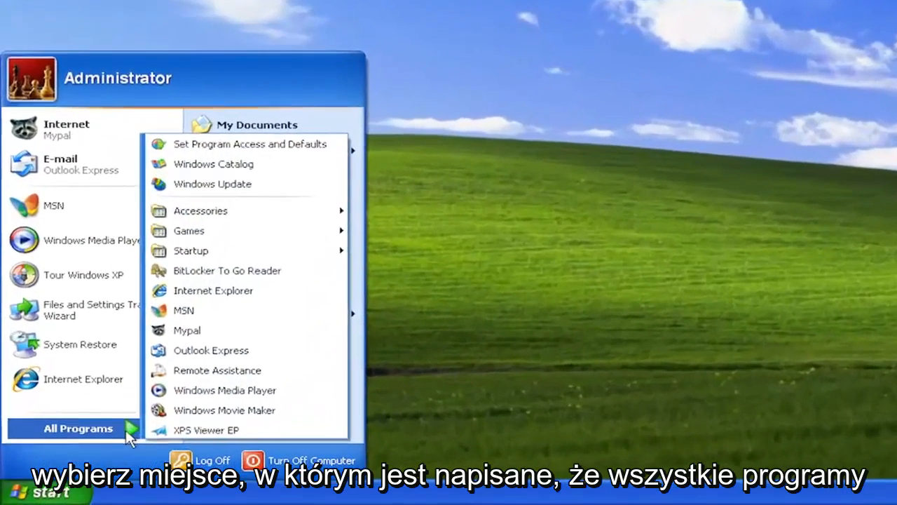
pyautogui.moveTo(232, 230)
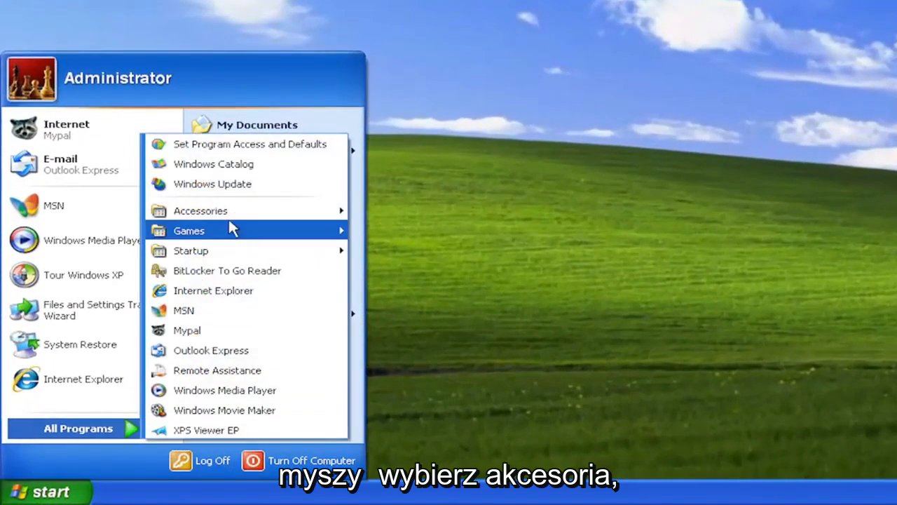
pyautogui.moveTo(201, 210)
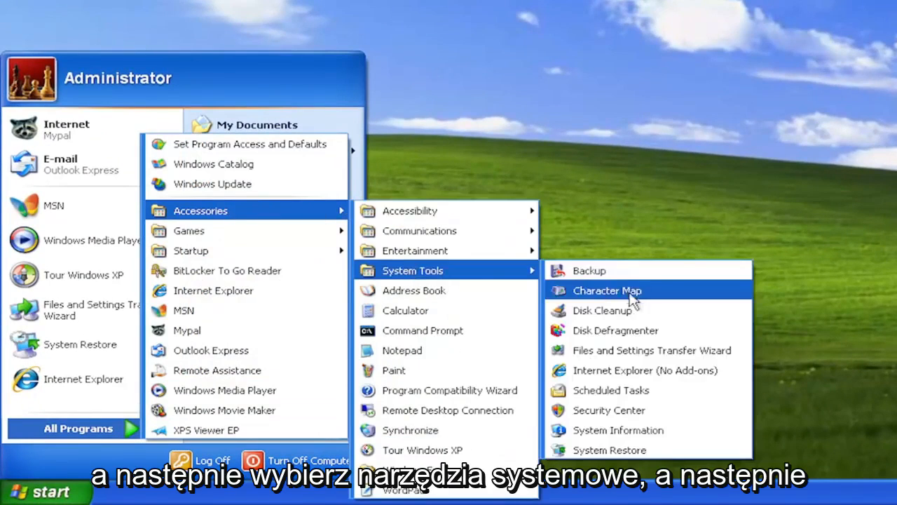
pyautogui.moveTo(609, 450)
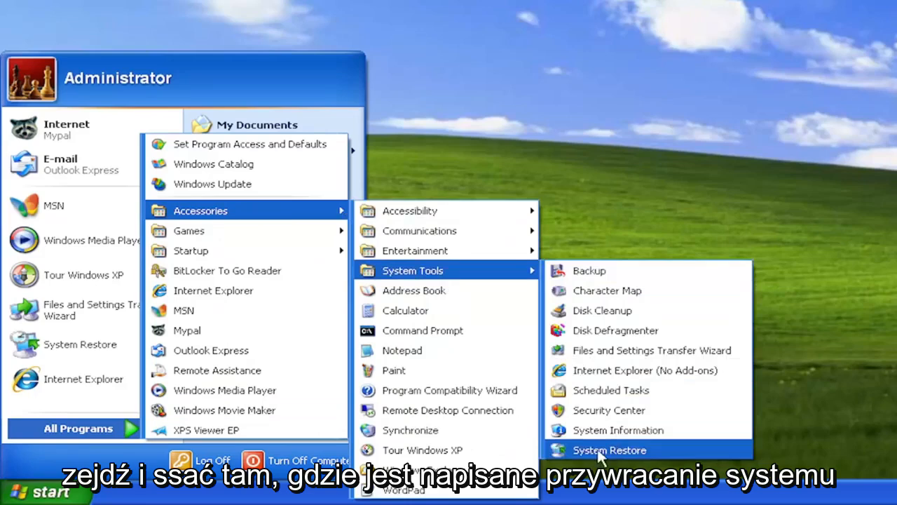
# Launch System Restore and choose the Monday, May 30, 2022 'Before Installing Application' restore point.
pyautogui.click(608, 450)
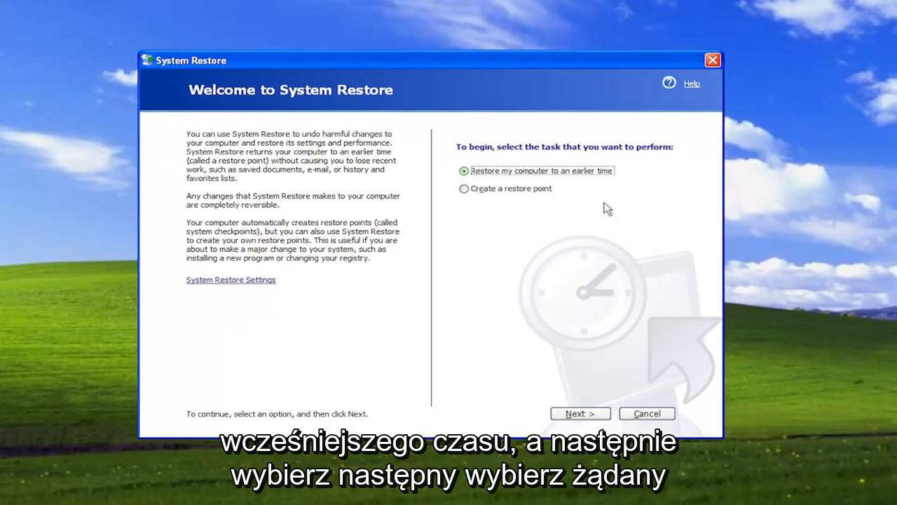
pyautogui.click(581, 412)
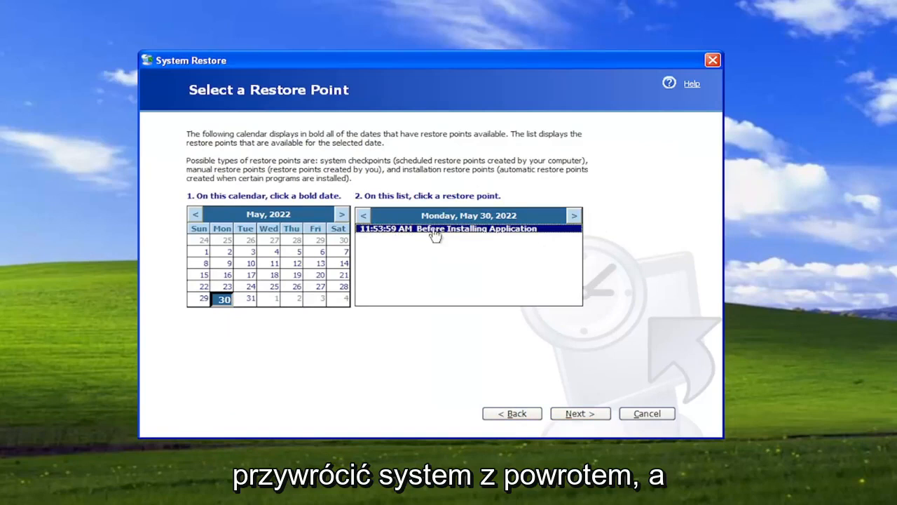
pyautogui.click(580, 413)
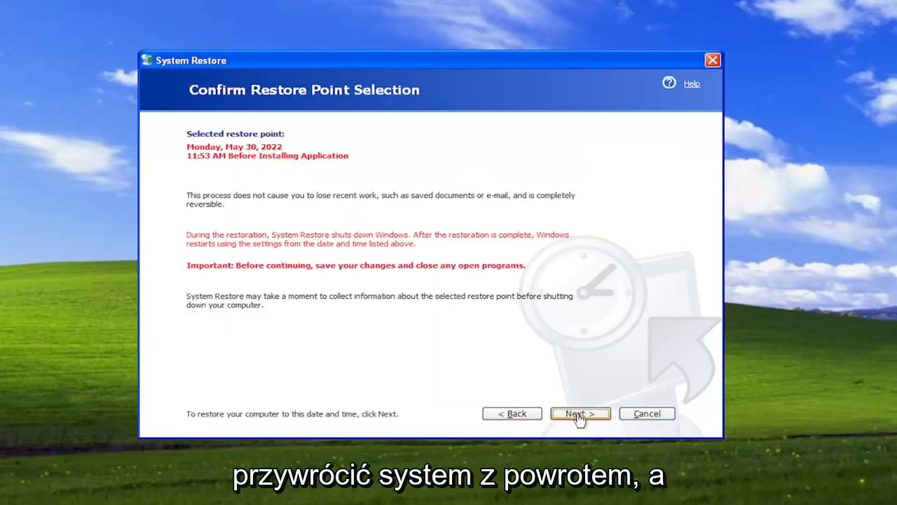
# Run the restoration to the May 30, 2022 point and confirm the Restoration Complete notice.
pyautogui.click(580, 412)
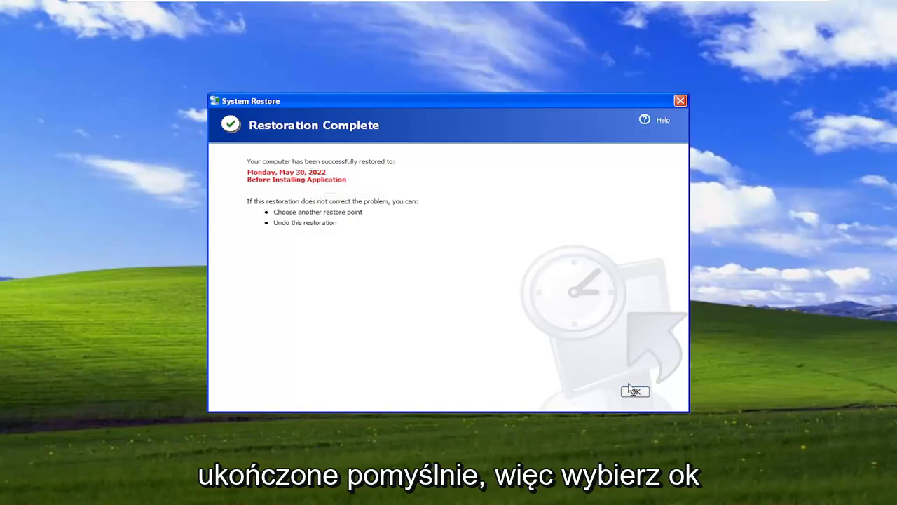
pyautogui.click(634, 391)
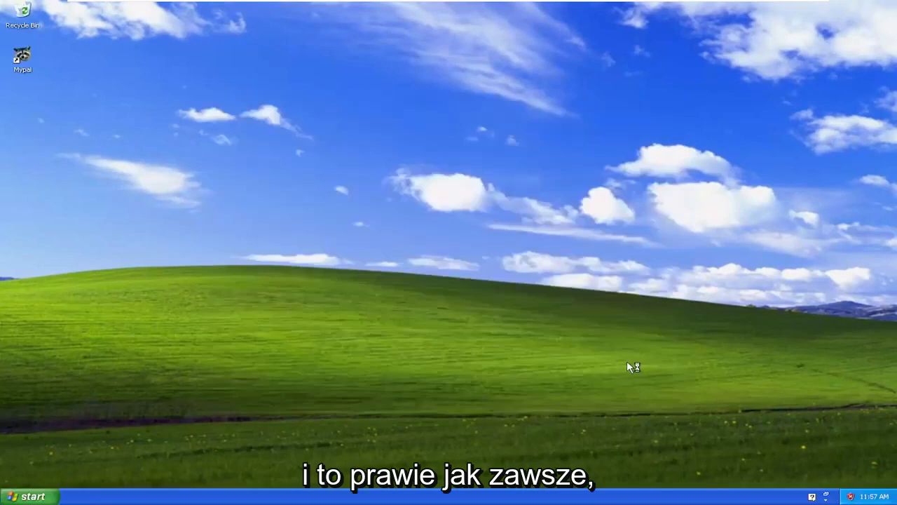
pyautogui.moveTo(679, 365)
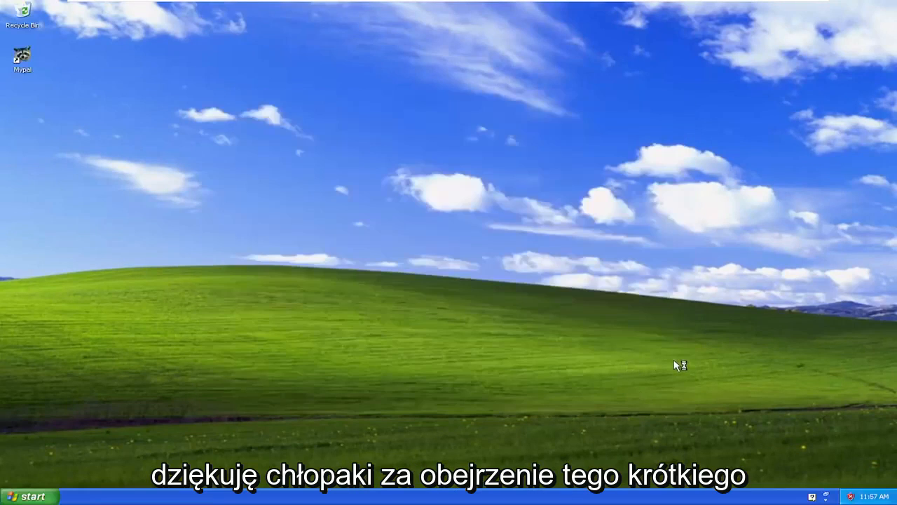